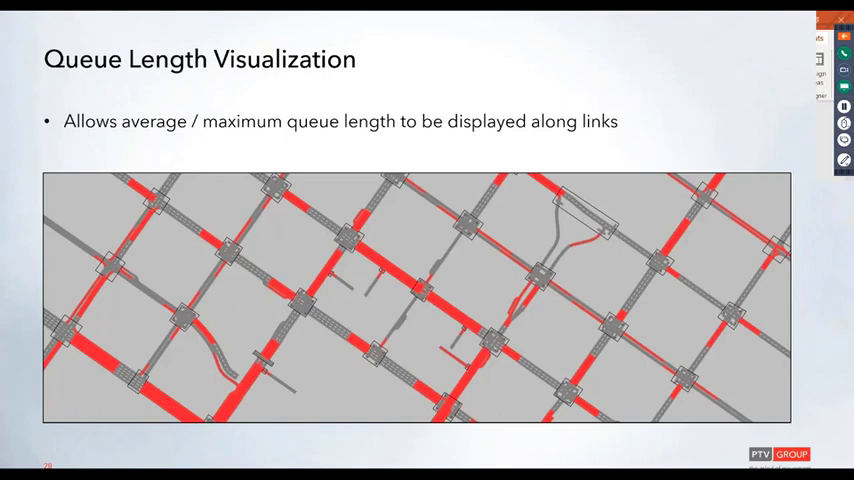
- Enable Show queue lengths and Show queue length label in the Links graphic parameters
key(Right)
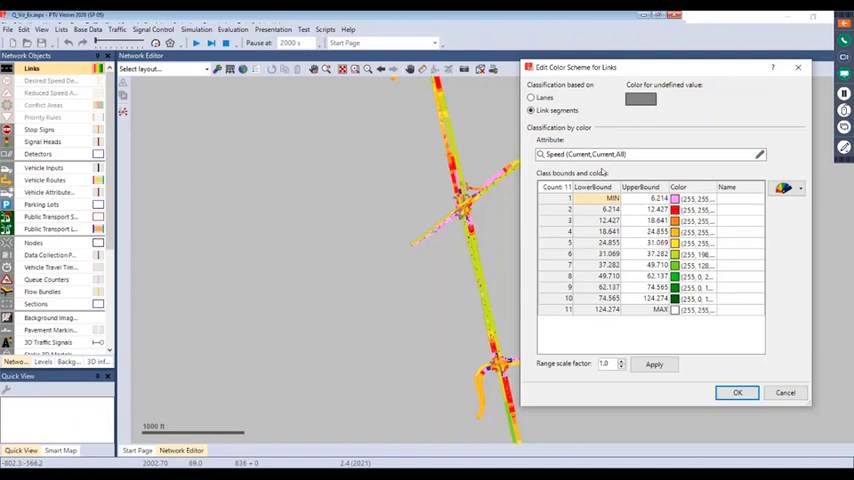
click(800, 188)
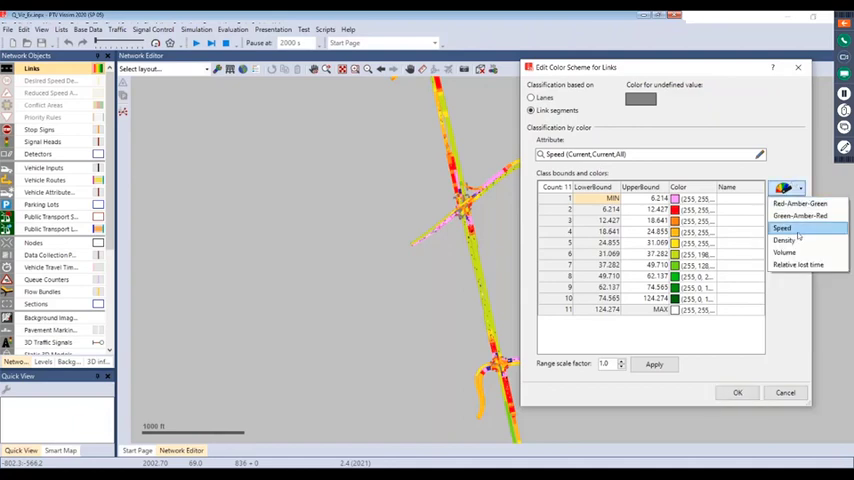
mouse_move(800, 228)
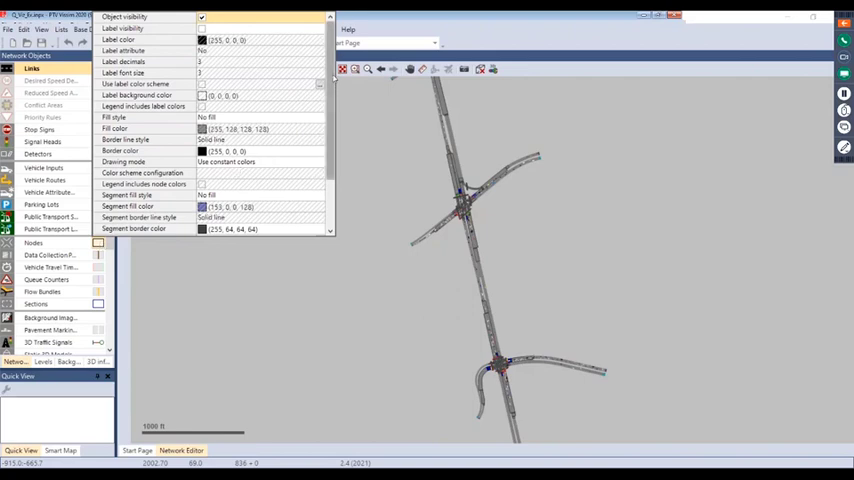
scroll(down, 3)
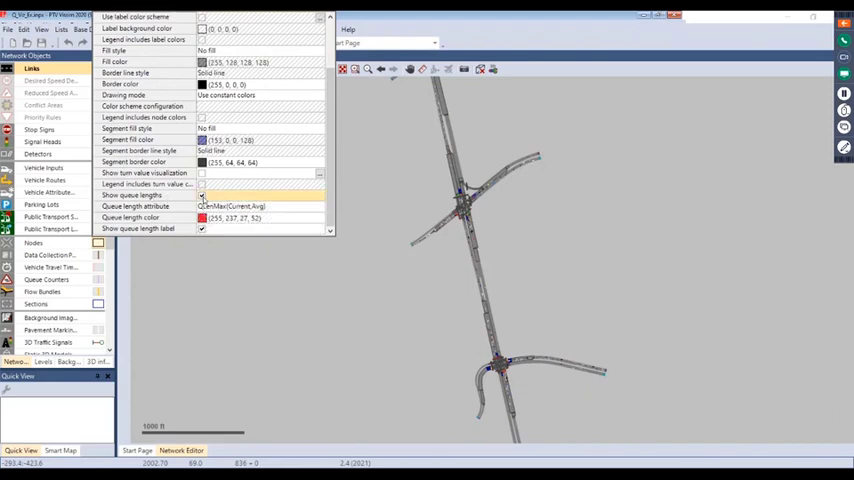
click(200, 196)
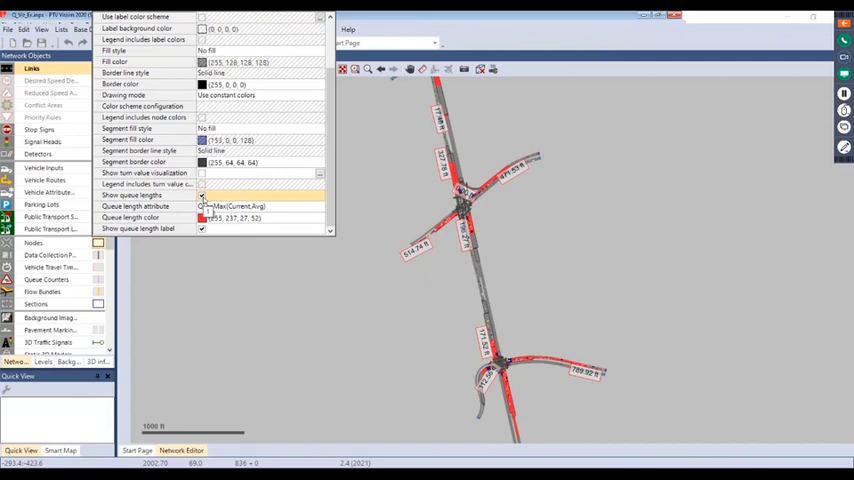
mouse_move(264, 198)
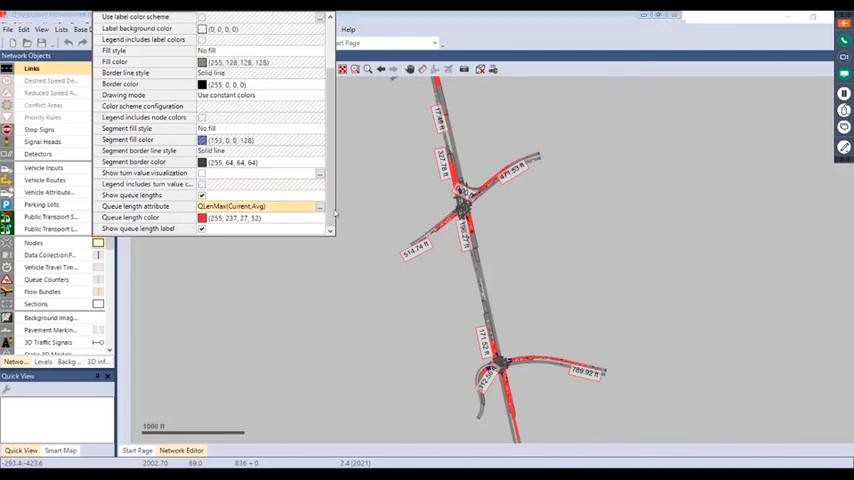
- Open Attribute selection for the queue length field and expand Queue length (maximum)
click(320, 206)
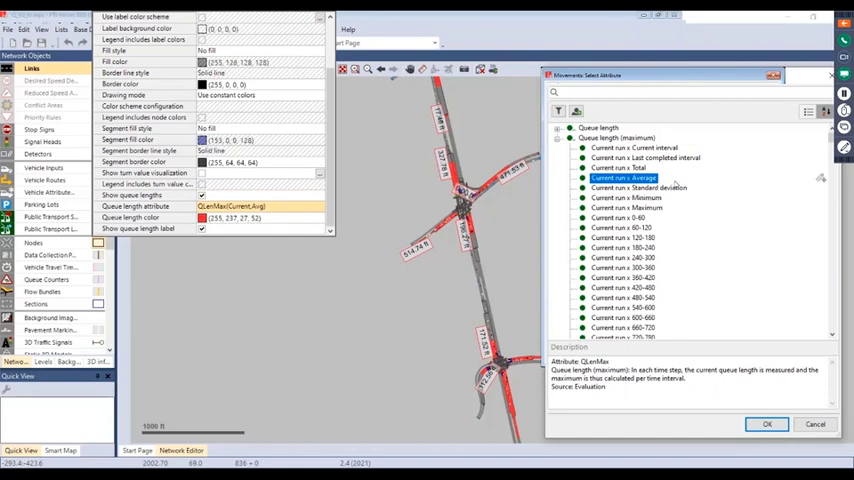
mouse_move(658, 176)
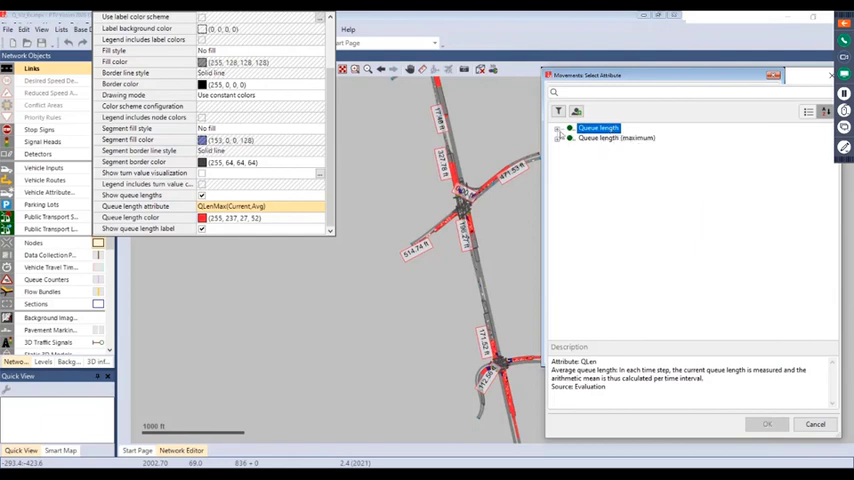
click(560, 128)
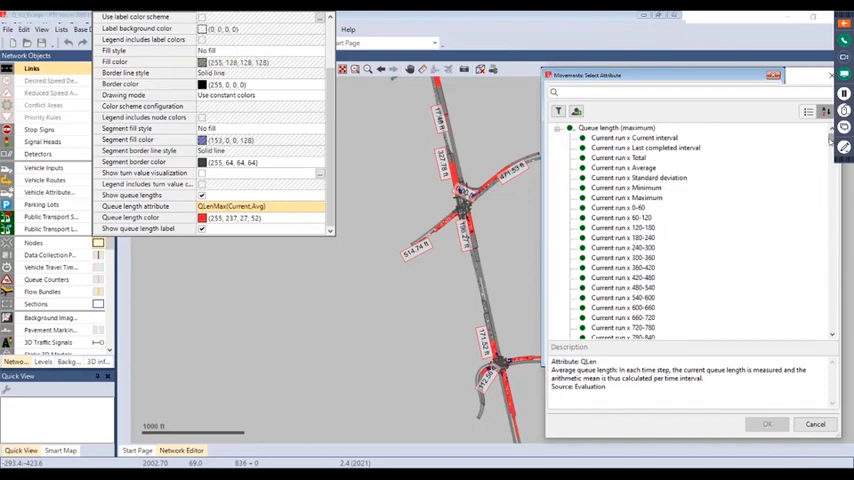
scroll(down, 3)
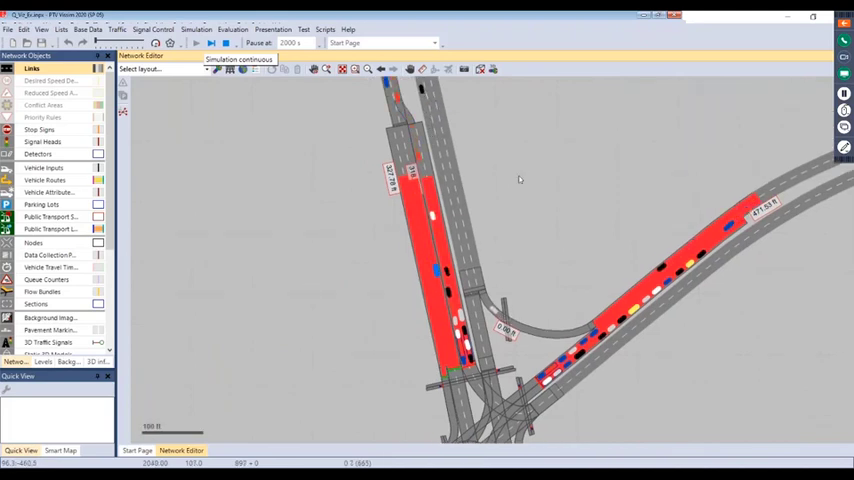
mouse_move(424, 148)
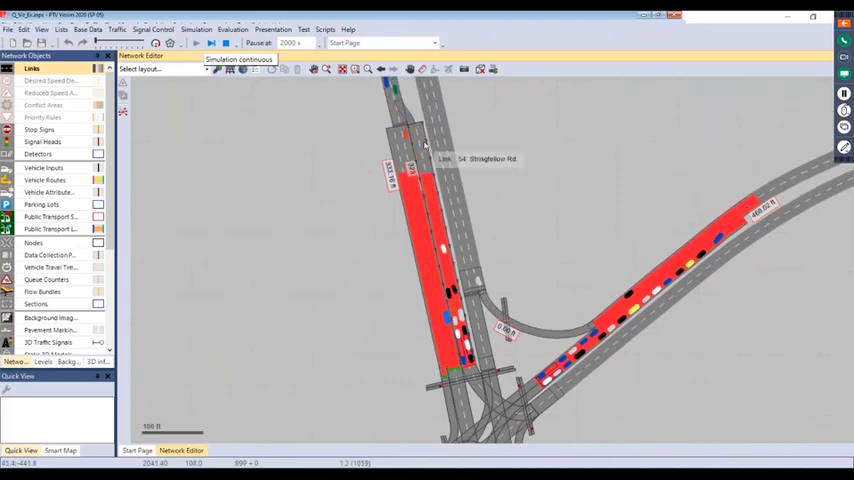